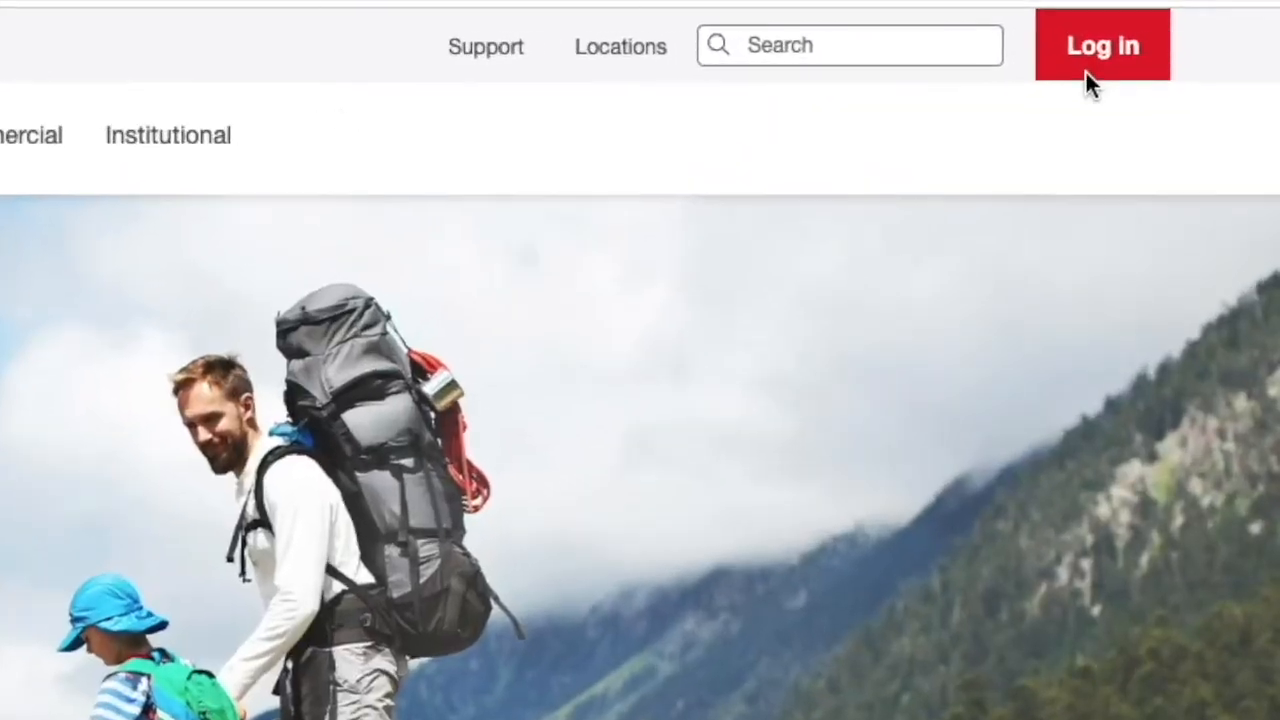
# Step: Log in with username and password, revealing the password to check it before signing in
pyautogui.click(1102, 45)
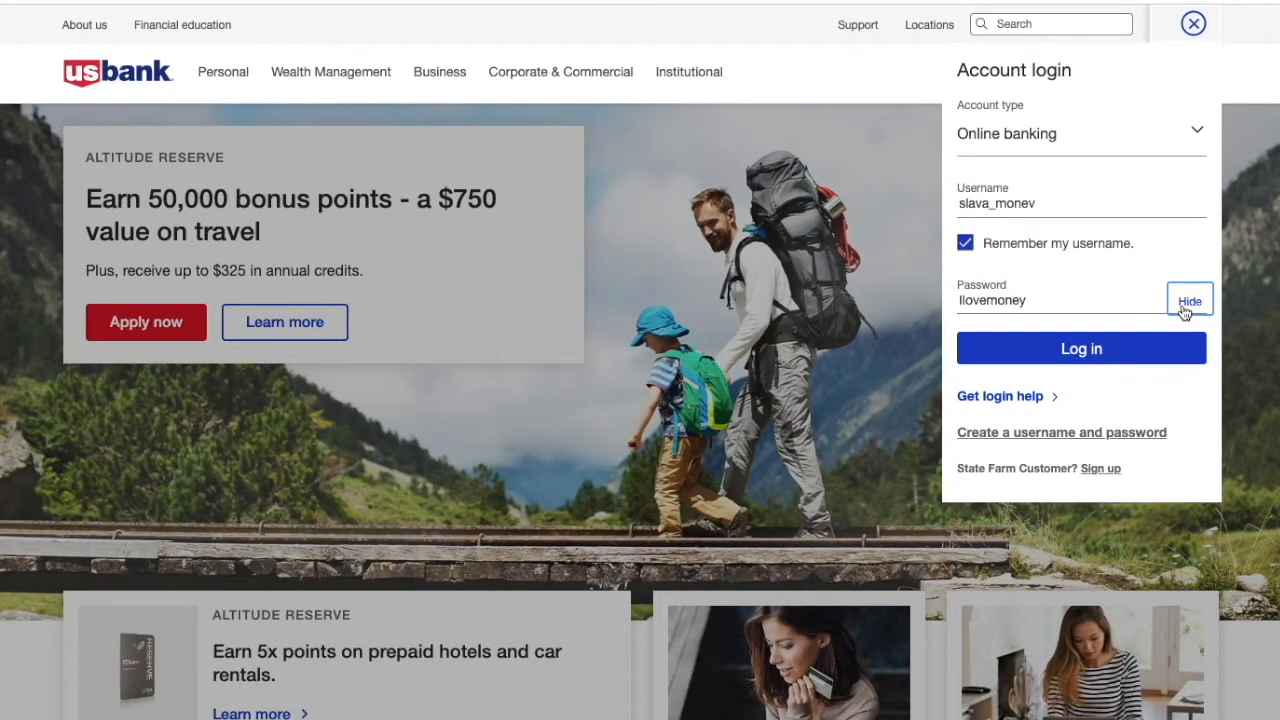
pyautogui.click(1081, 348)
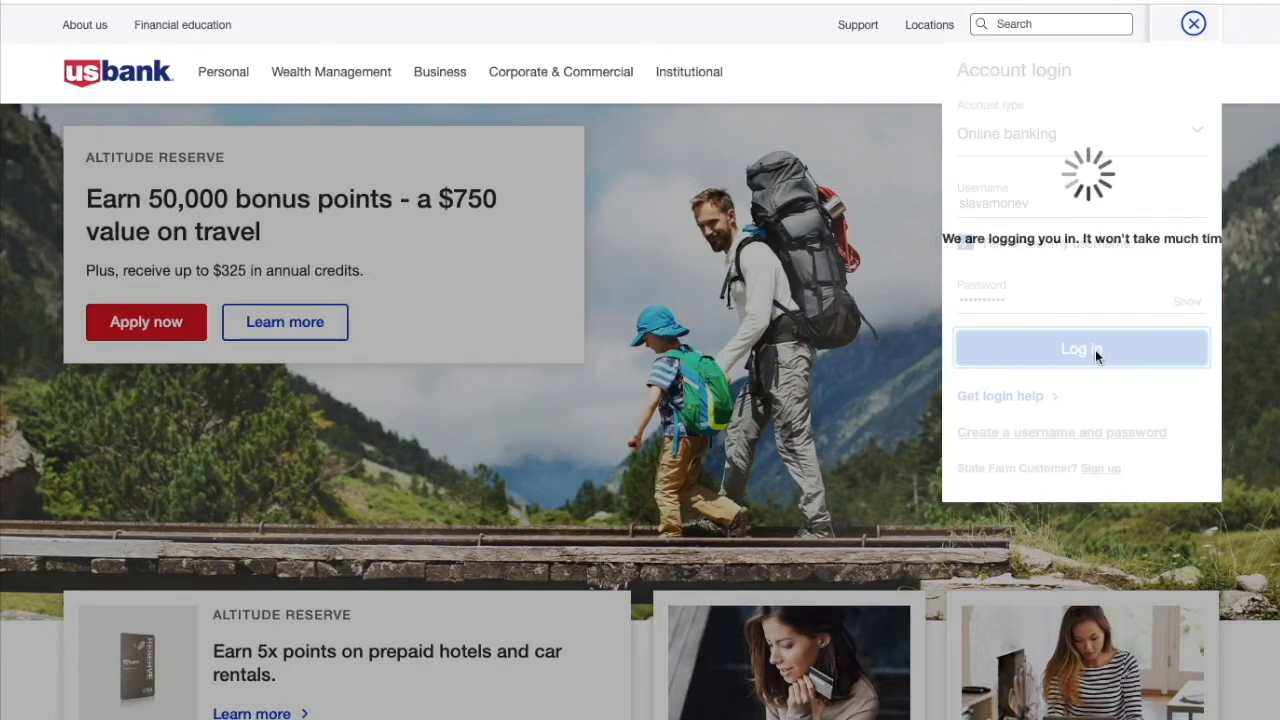
pyautogui.click(1081, 348)
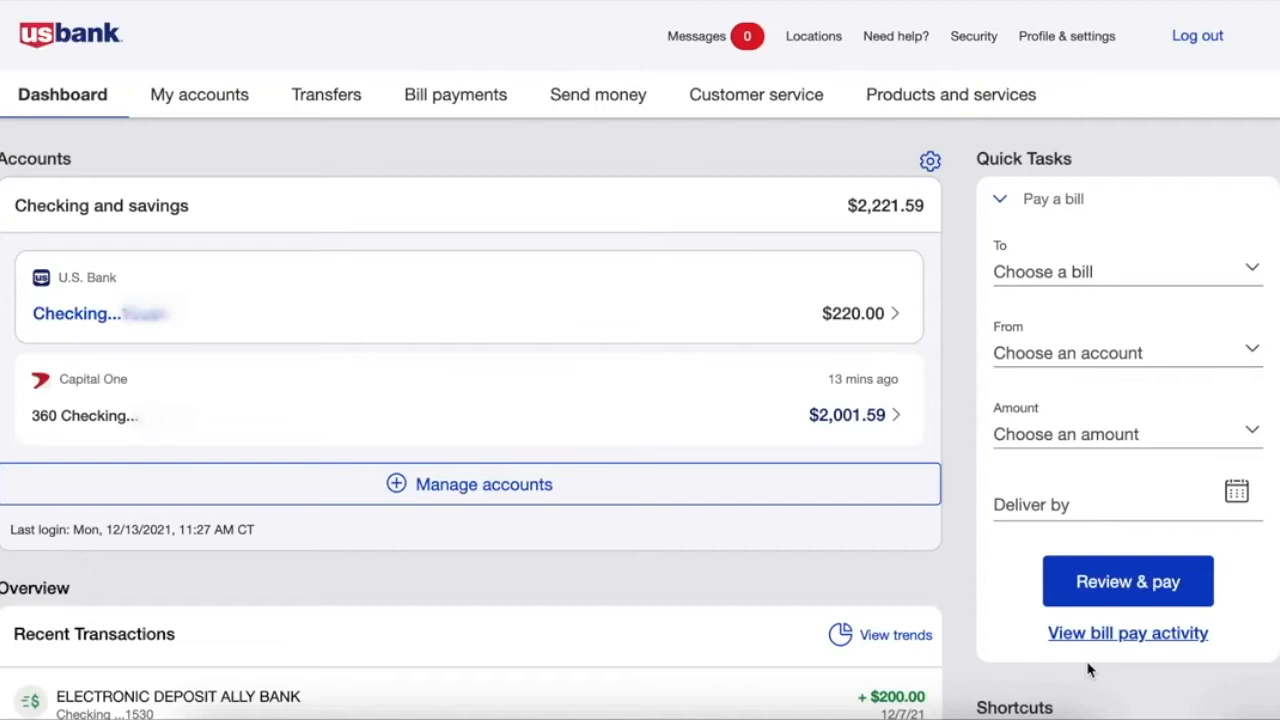
pyautogui.moveTo(326, 94)
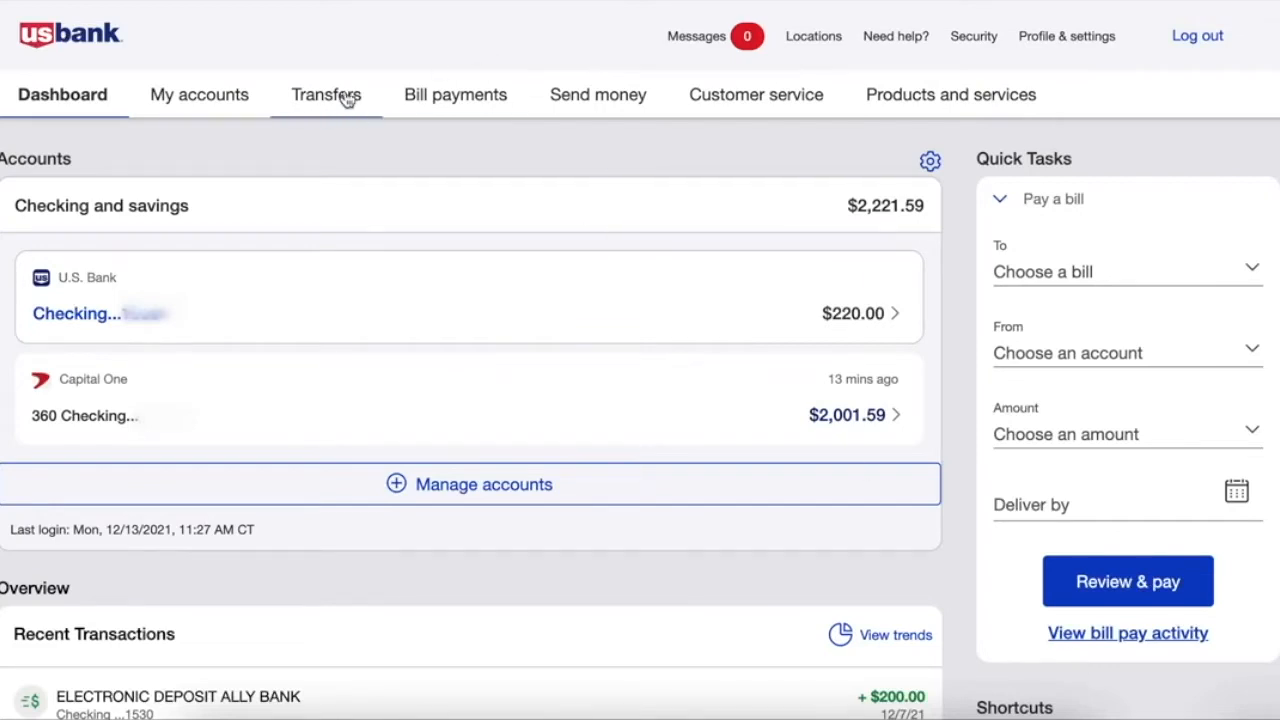
# Step: Choose Transfer money from the Transfers navigation menu
pyautogui.click(330, 94)
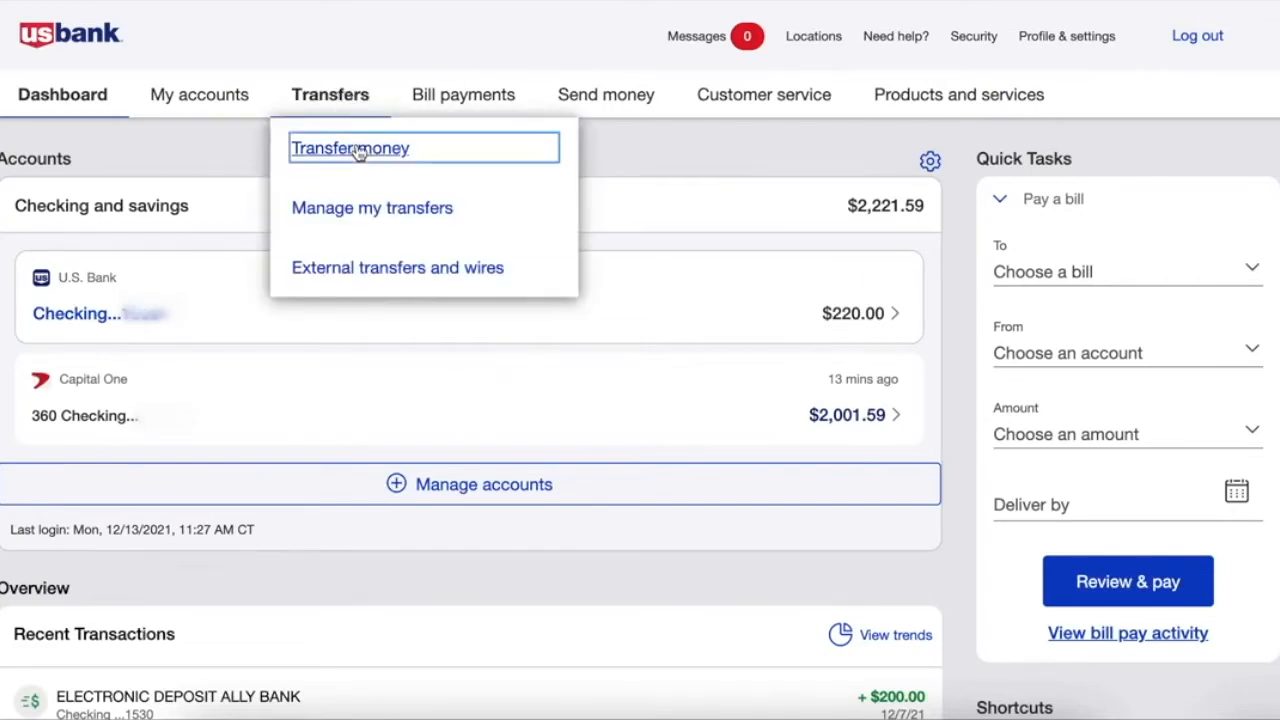
pyautogui.click(350, 148)
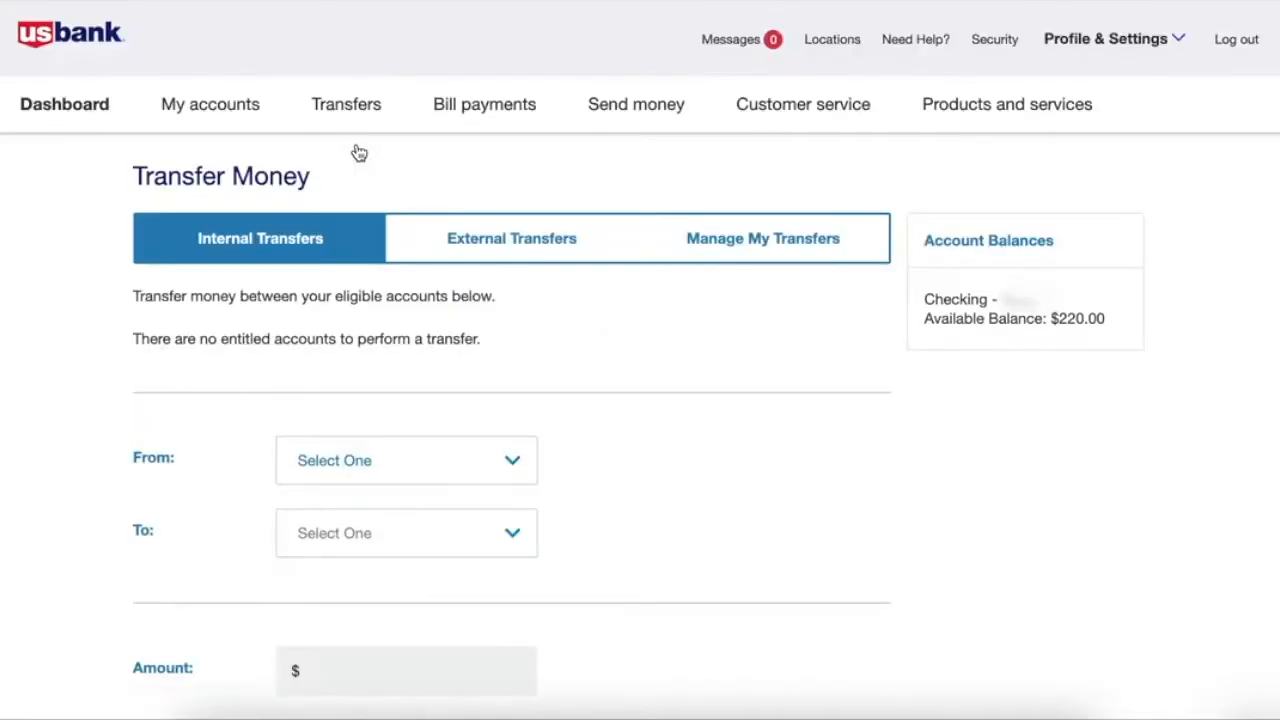
# Step: Switch to the External Transfers tab and start adding a new outside account
pyautogui.click(511, 238)
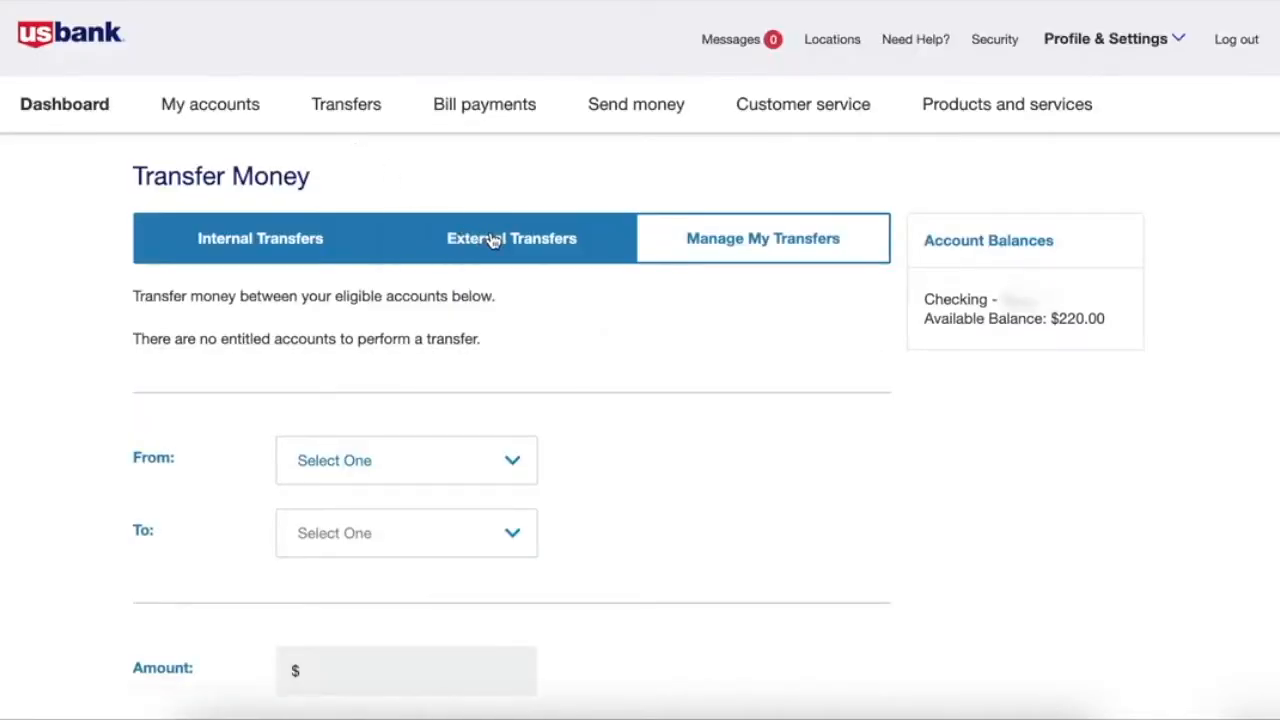
pyautogui.click(511, 238)
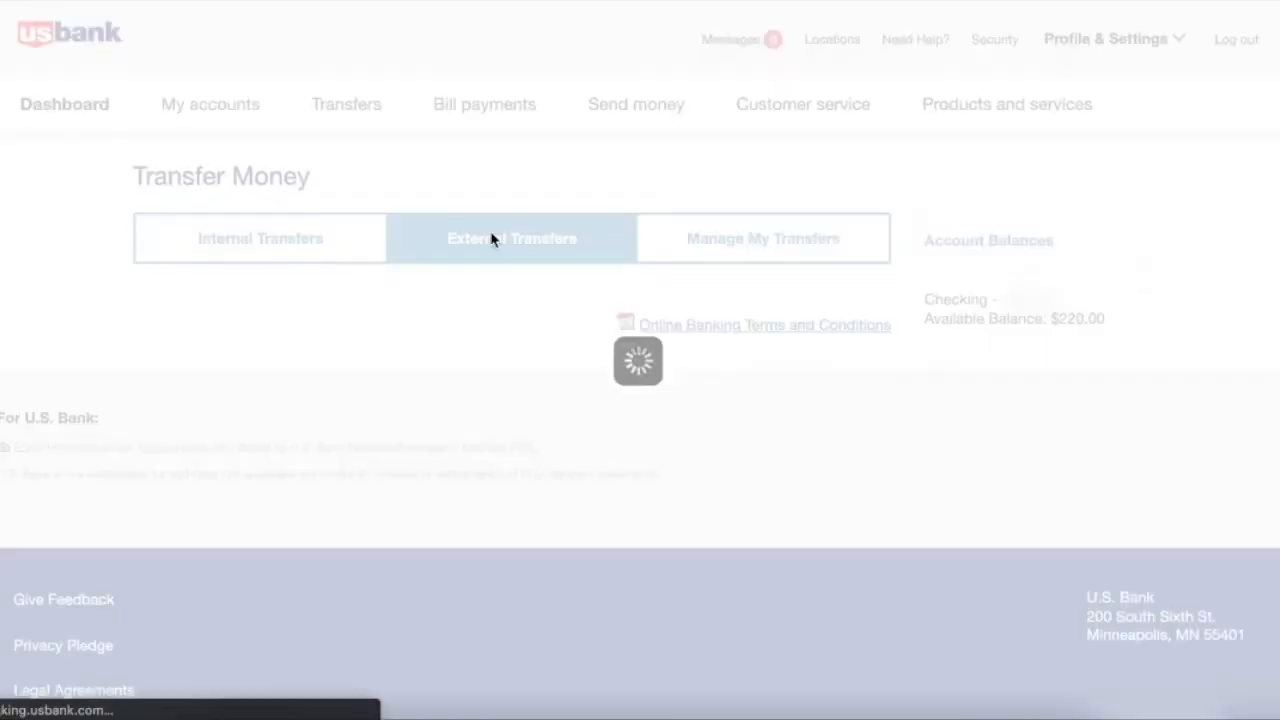
pyautogui.click(511, 238)
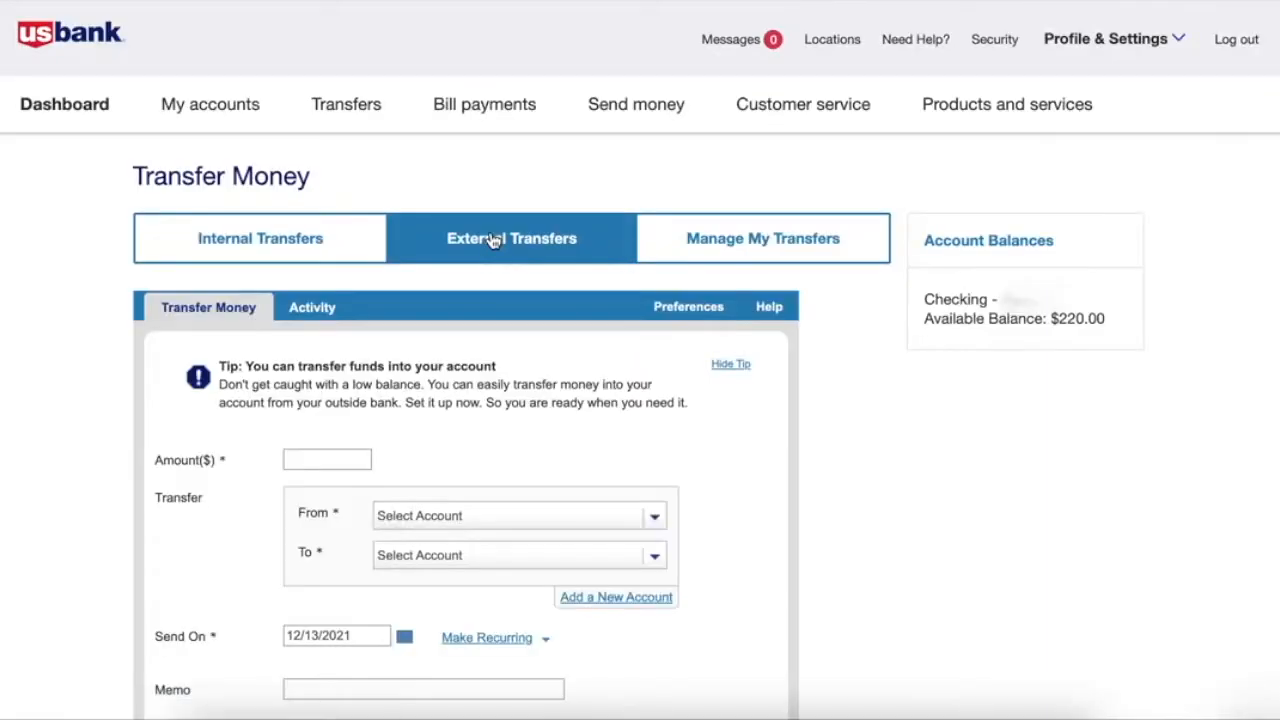
pyautogui.scroll(-3)
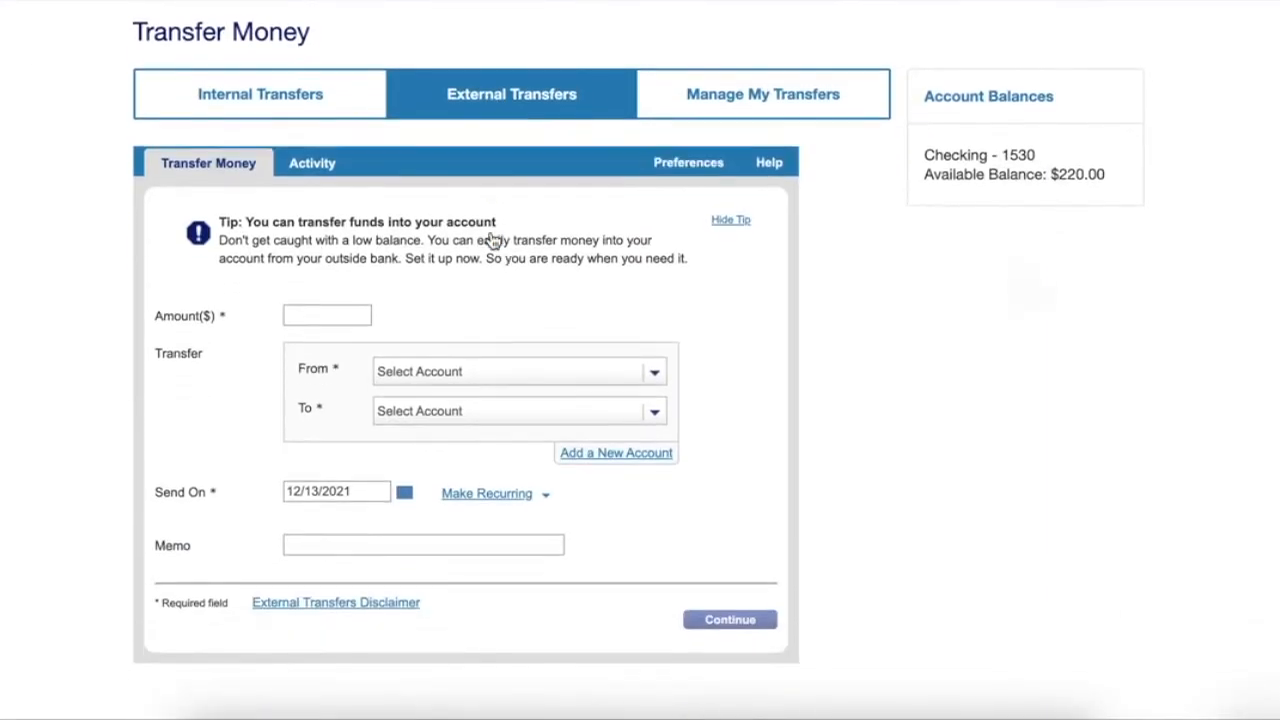
pyautogui.click(615, 452)
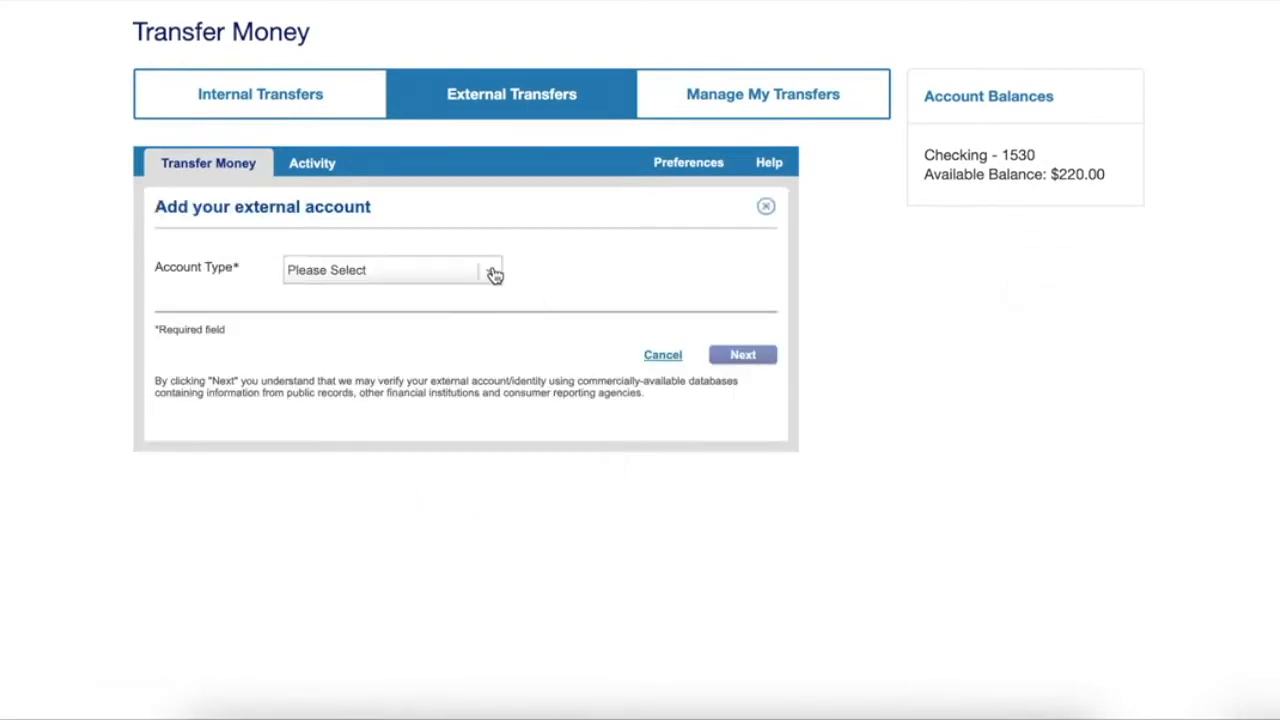
# Step: Add a Checking account nicknamed Capital One 2, routing 031176110, and submit it for verification
pyautogui.click(390, 270)
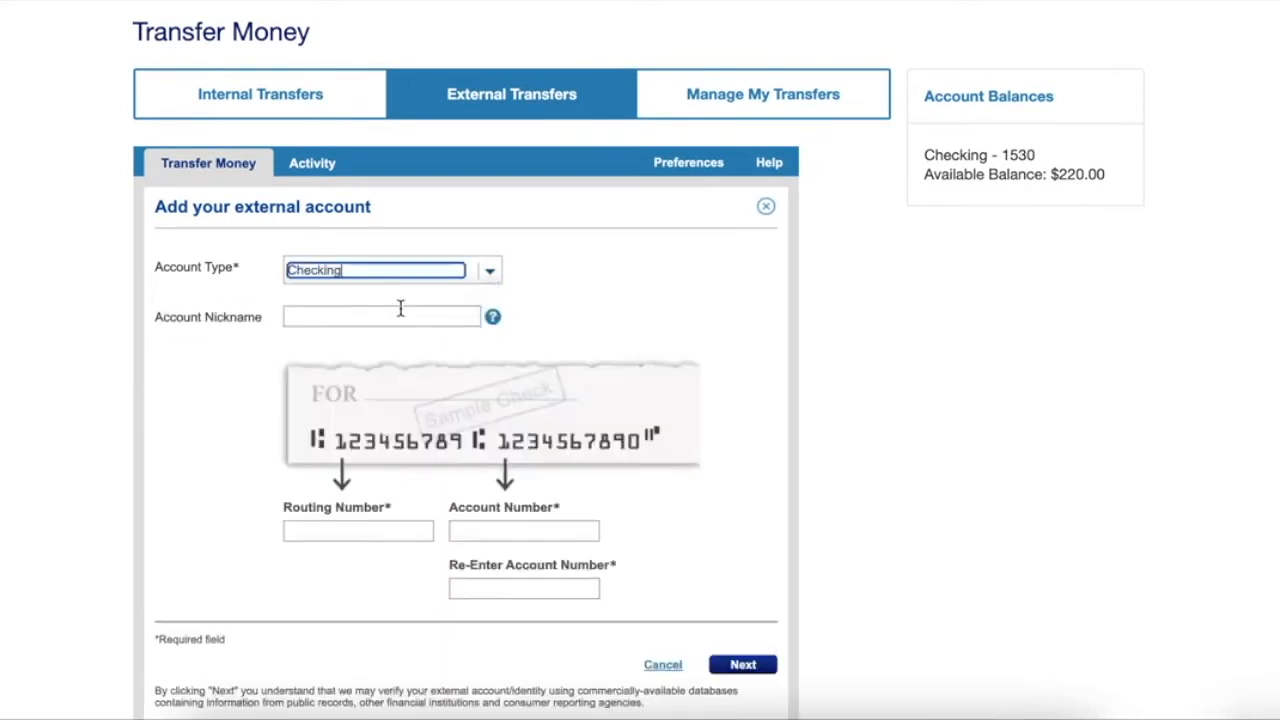
pyautogui.write('Capital One 2')
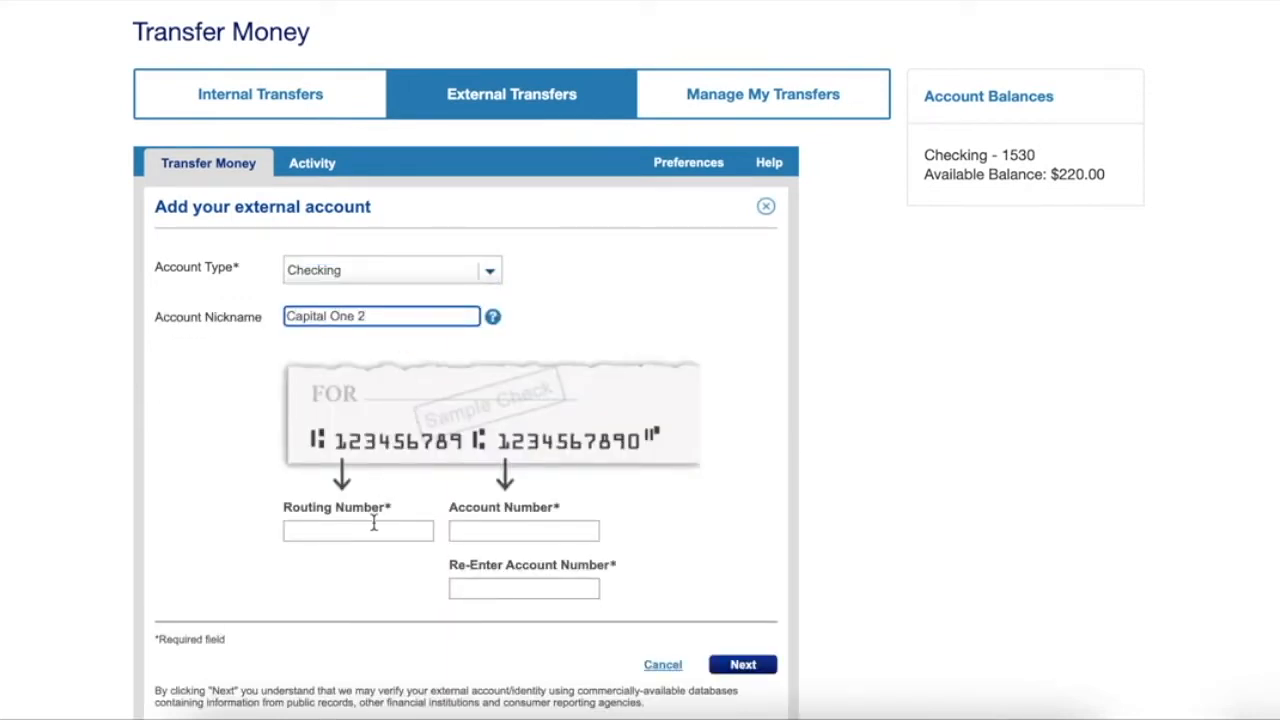
pyautogui.write('031176')
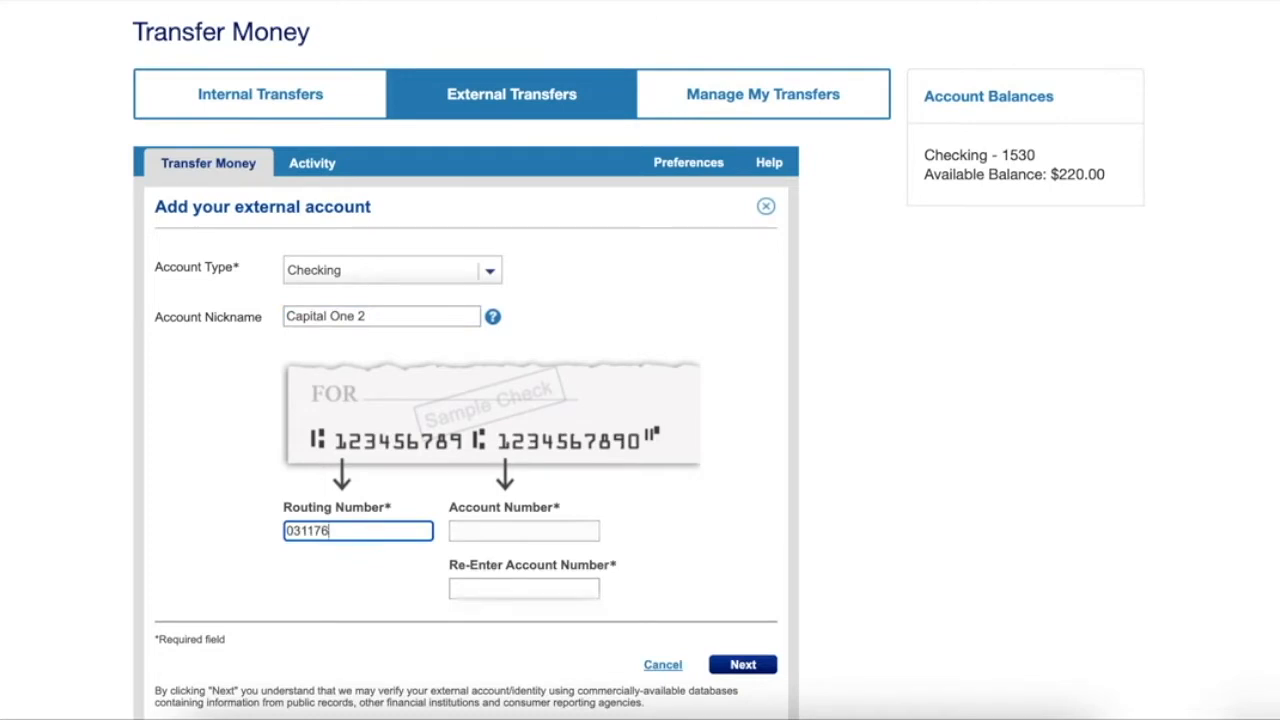
pyautogui.write('110')
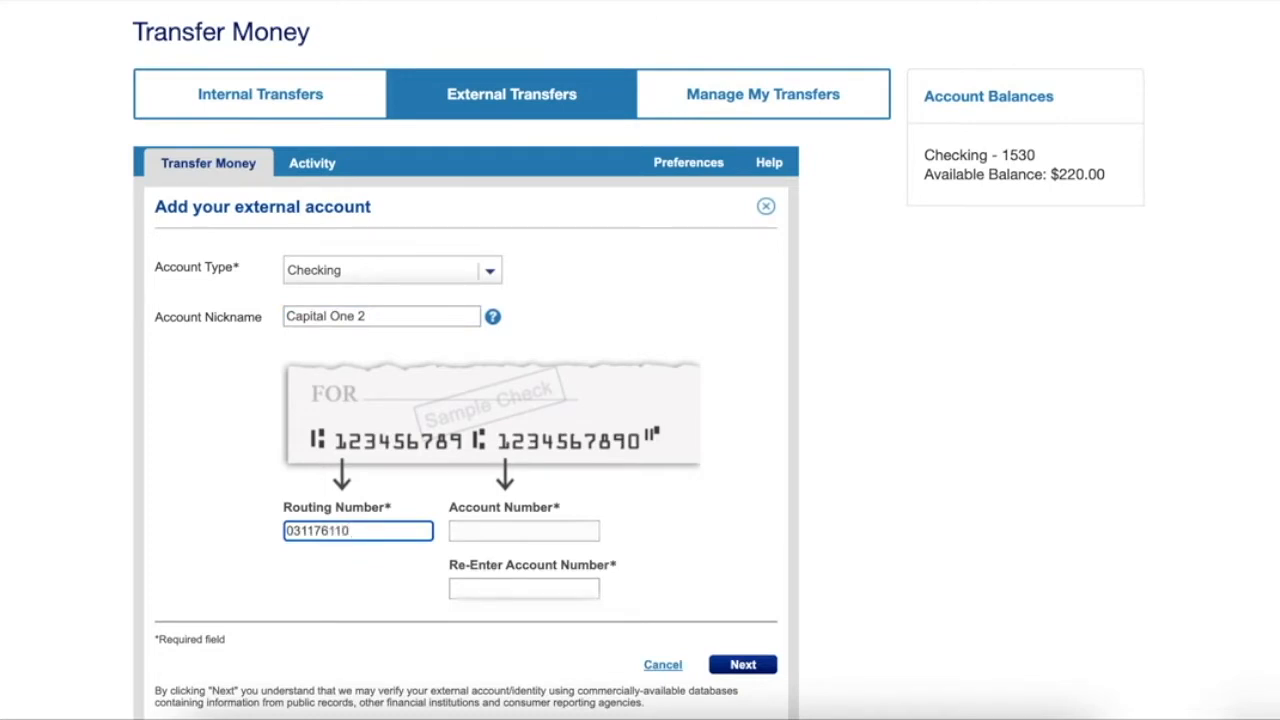
pyautogui.click(523, 531)
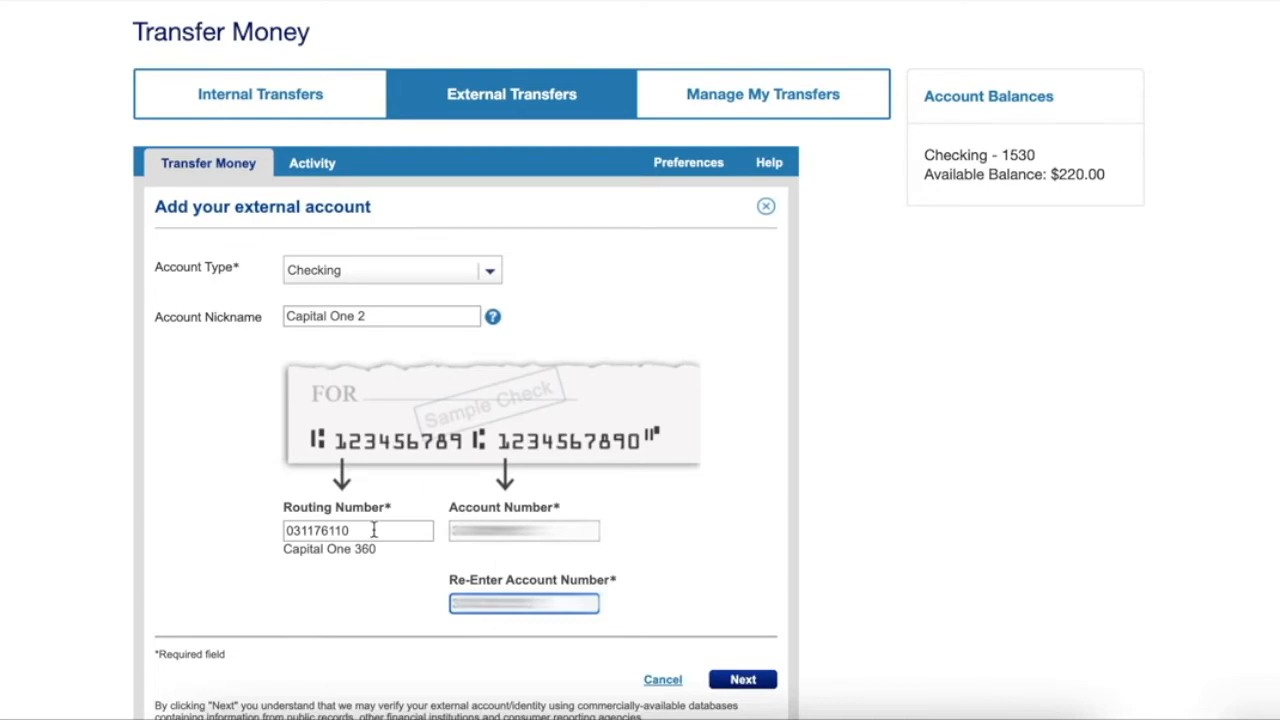
pyautogui.click(742, 679)
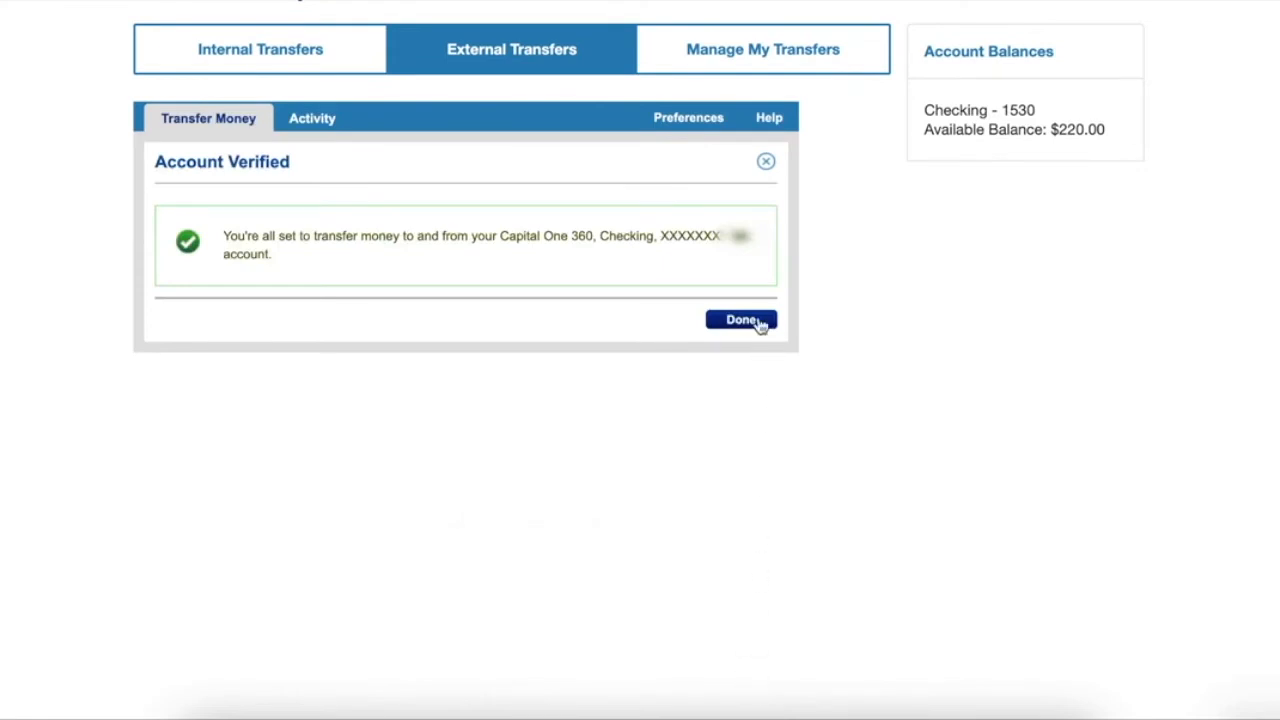
# Step: Dismiss the Account Verified confirmation with Done
pyautogui.click(740, 320)
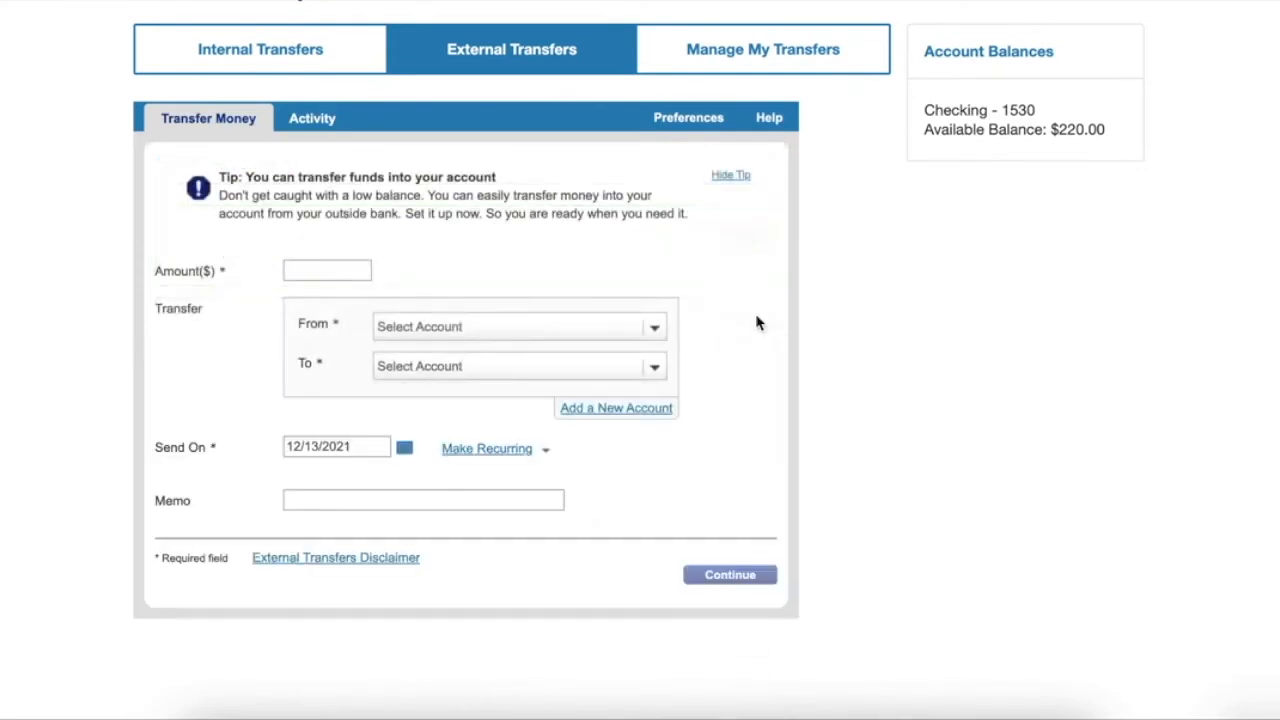
# Step: Enter a $100 transfer from Capital One 360 into U.S. Bank CHECKING and continue to review
pyautogui.click(327, 270)
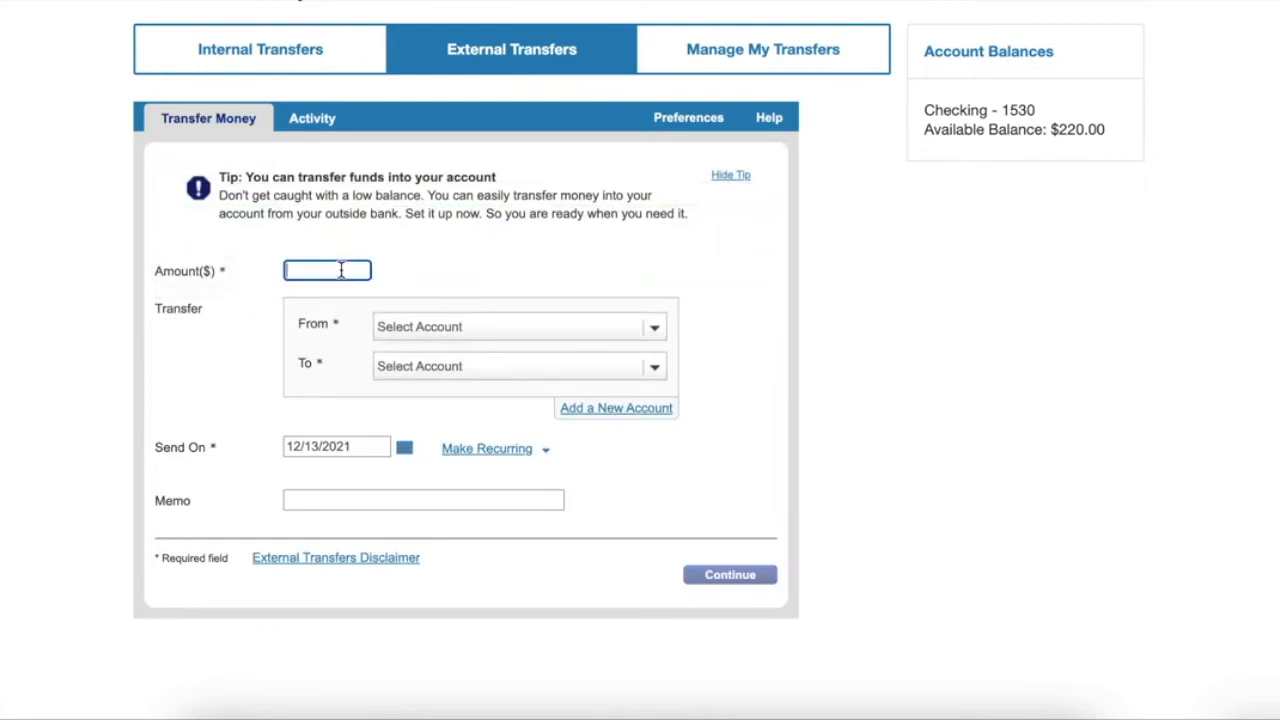
pyautogui.write('100')
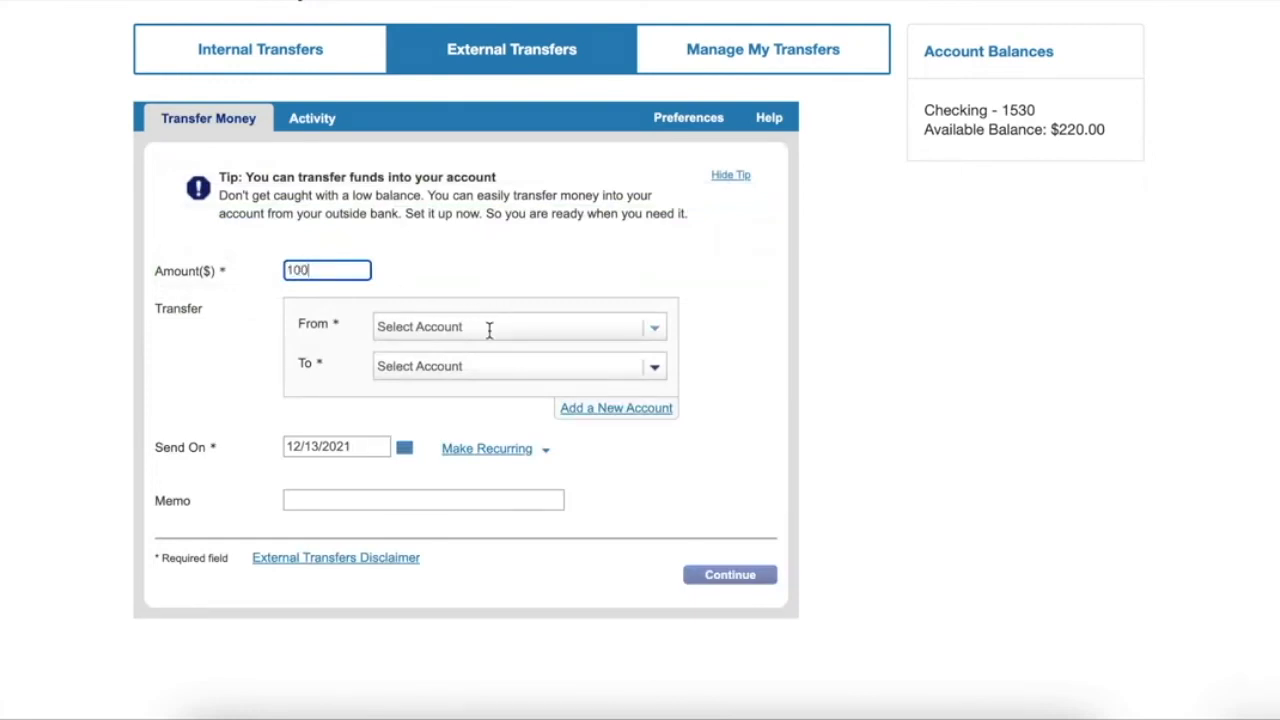
pyautogui.click(518, 327)
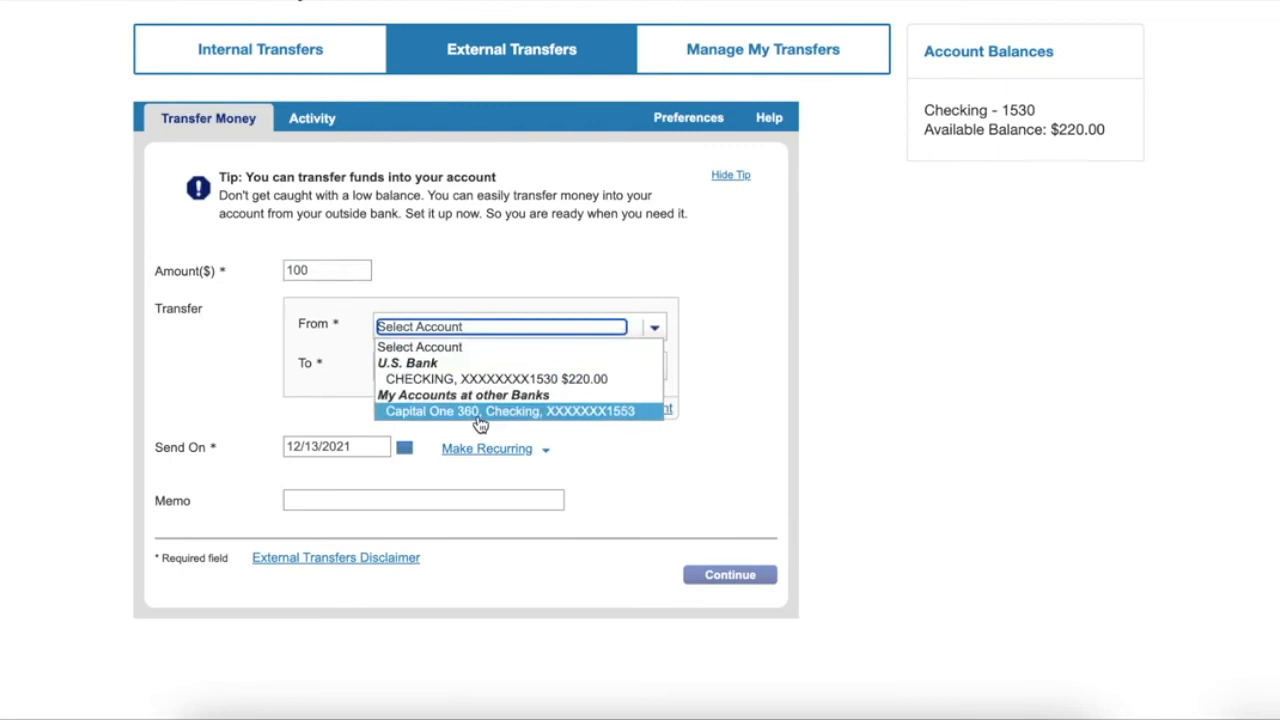
pyautogui.click(505, 411)
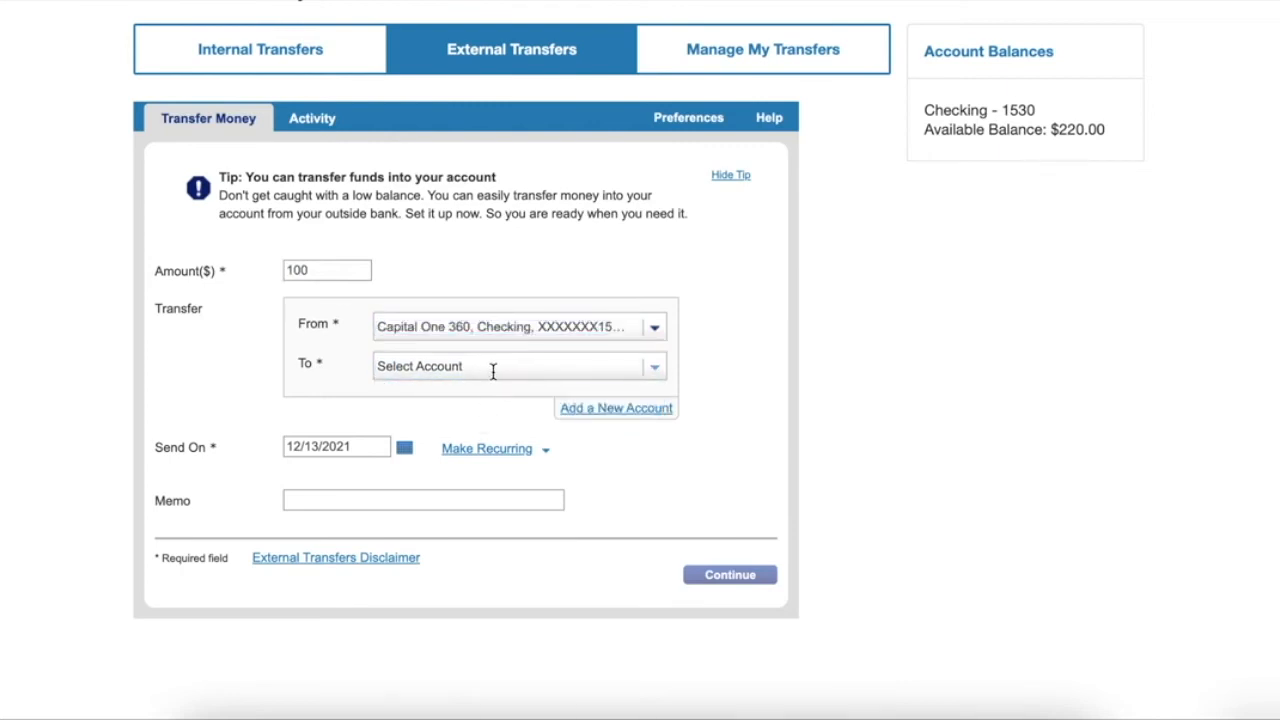
pyautogui.click(519, 365)
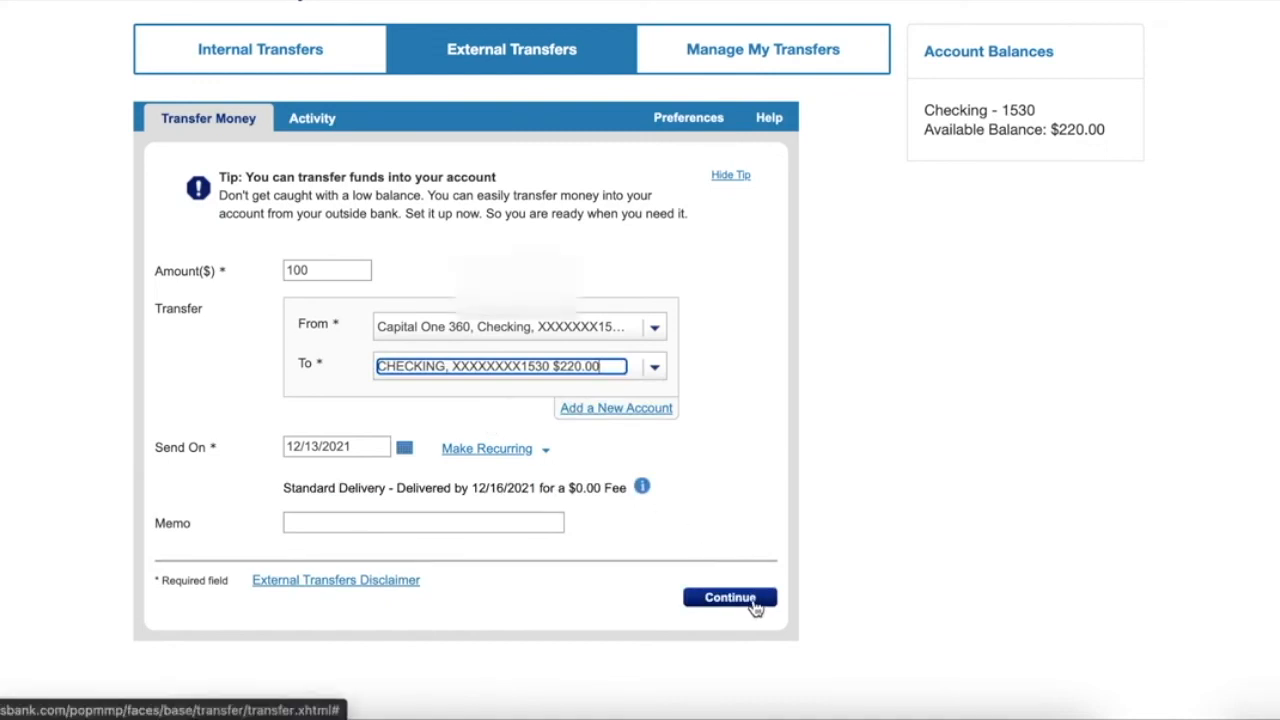
pyautogui.click(730, 597)
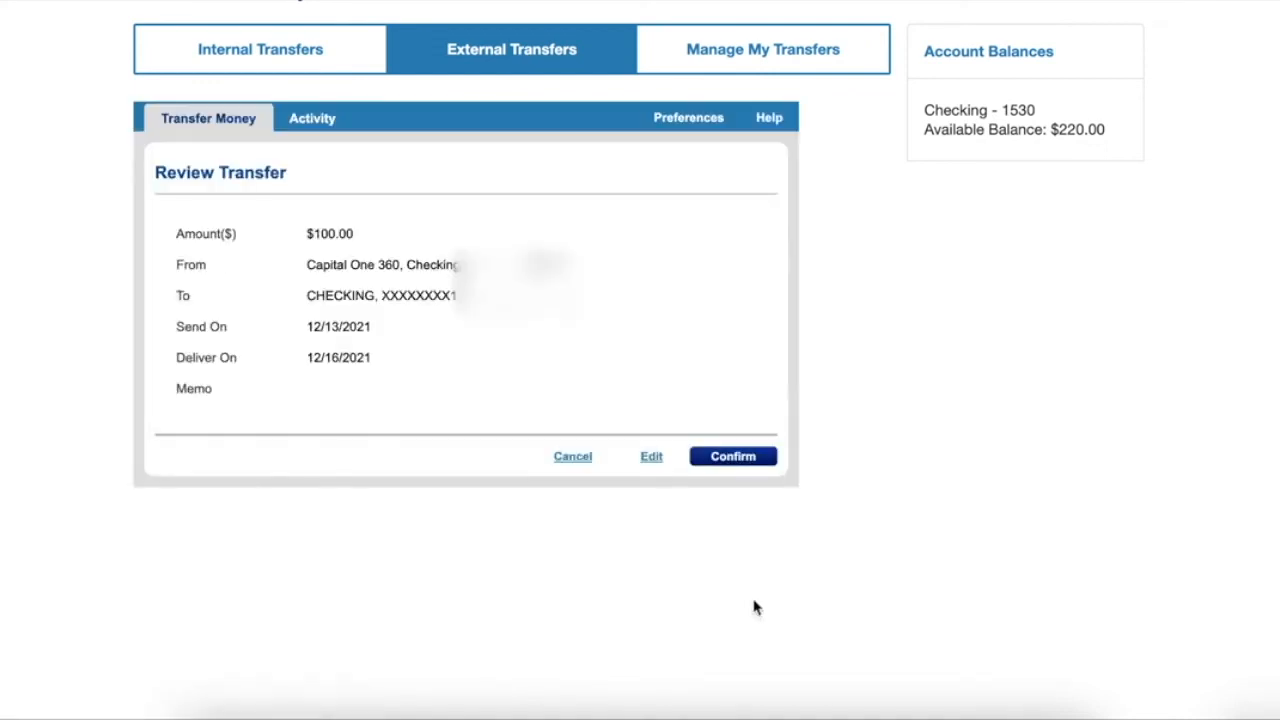